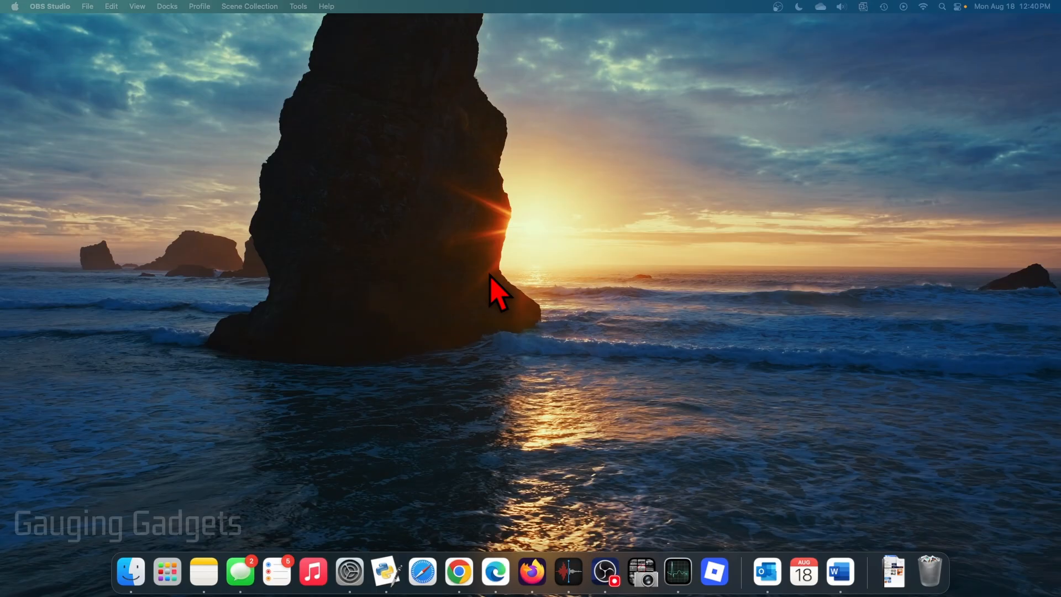
{"action": "mouse_move", "coordinate": [1000, 119]}
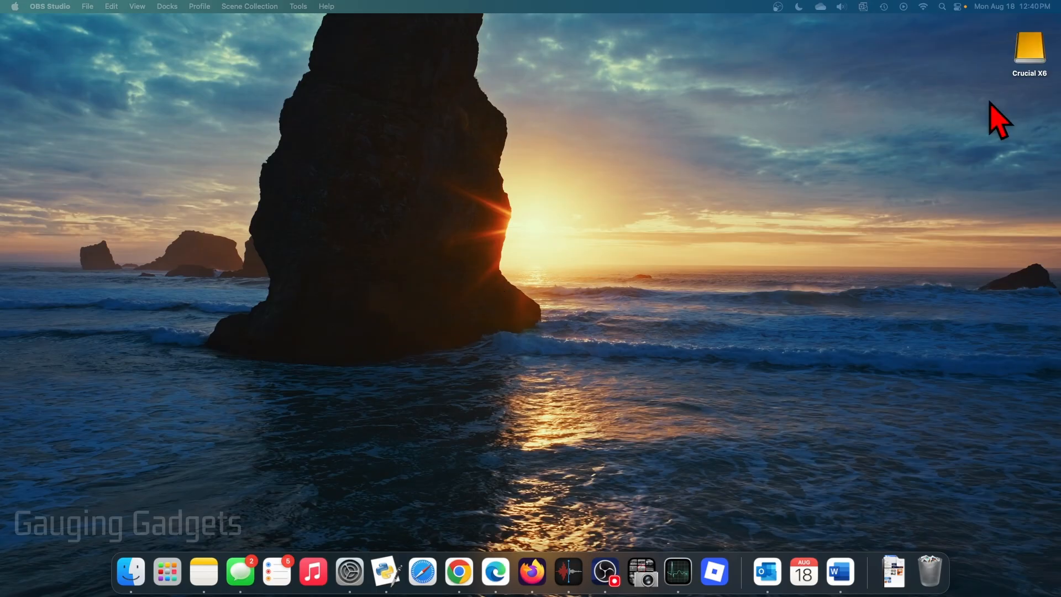
{"action": "mouse_move", "coordinate": [1023, 102]}
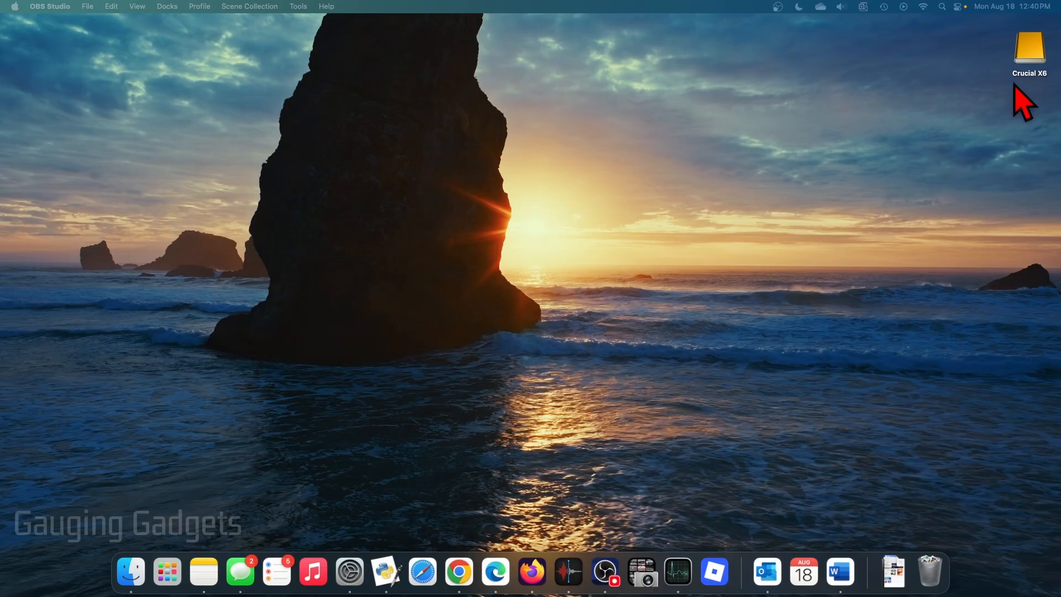
Step: Select the newly mounted Crucial X6 drive icon on the desktop
{"action": "left_click", "coordinate": [1029, 48]}
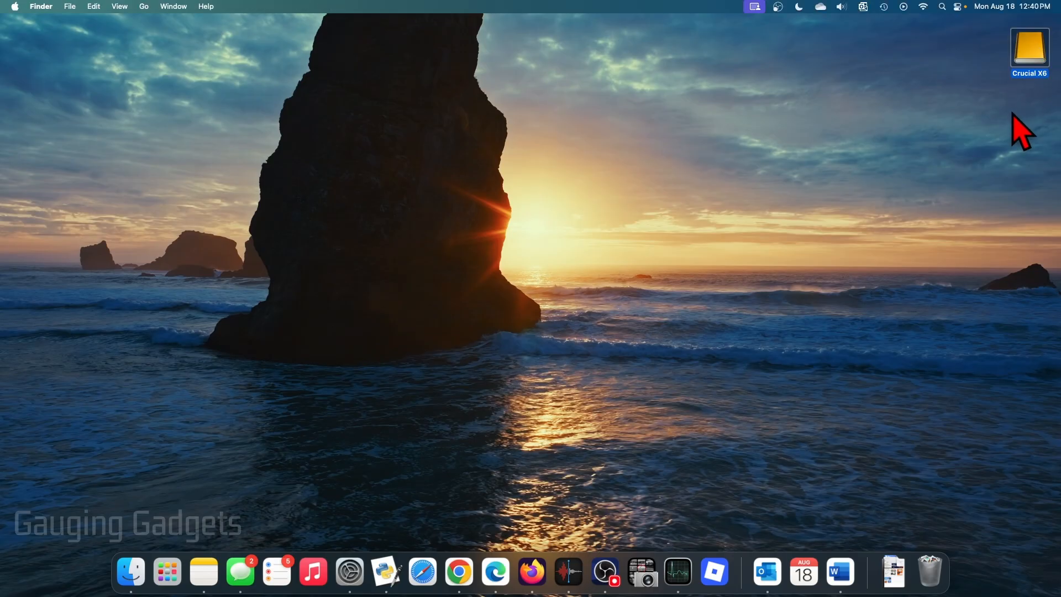
{"action": "mouse_move", "coordinate": [1000, 147]}
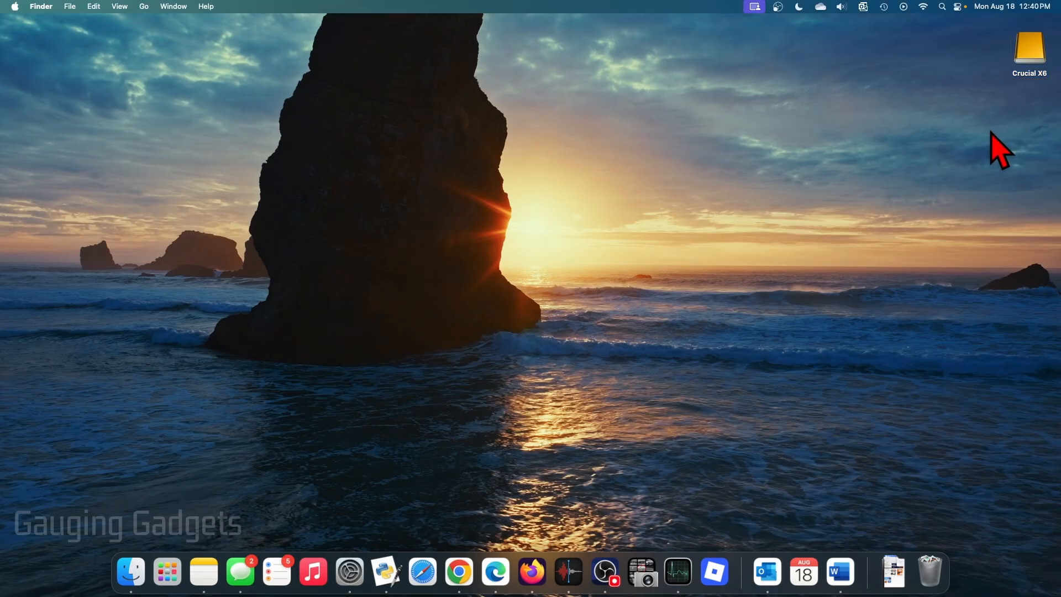
{"action": "mouse_move", "coordinate": [763, 179]}
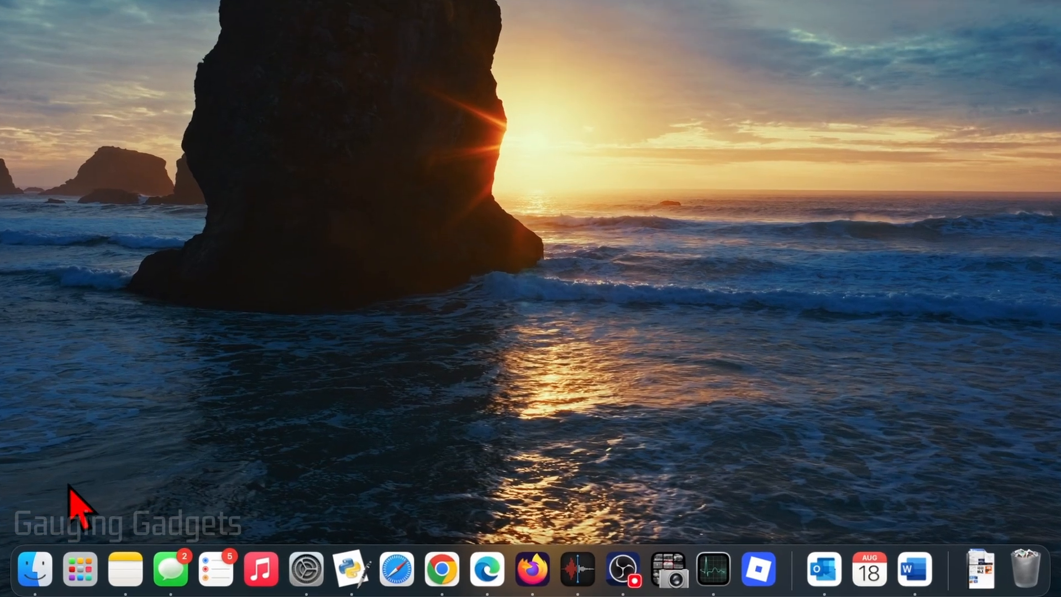
Step: Show the Crucial X6 drive's contents in a Finder window via the Locations sidebar
{"action": "left_click", "coordinate": [34, 568]}
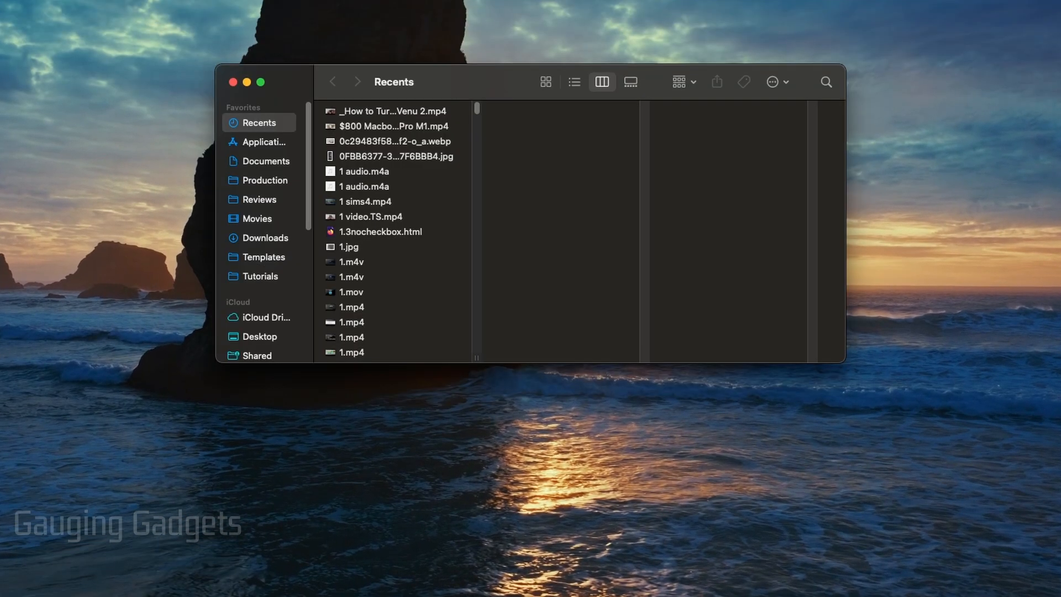
{"action": "left_click", "coordinate": [266, 149]}
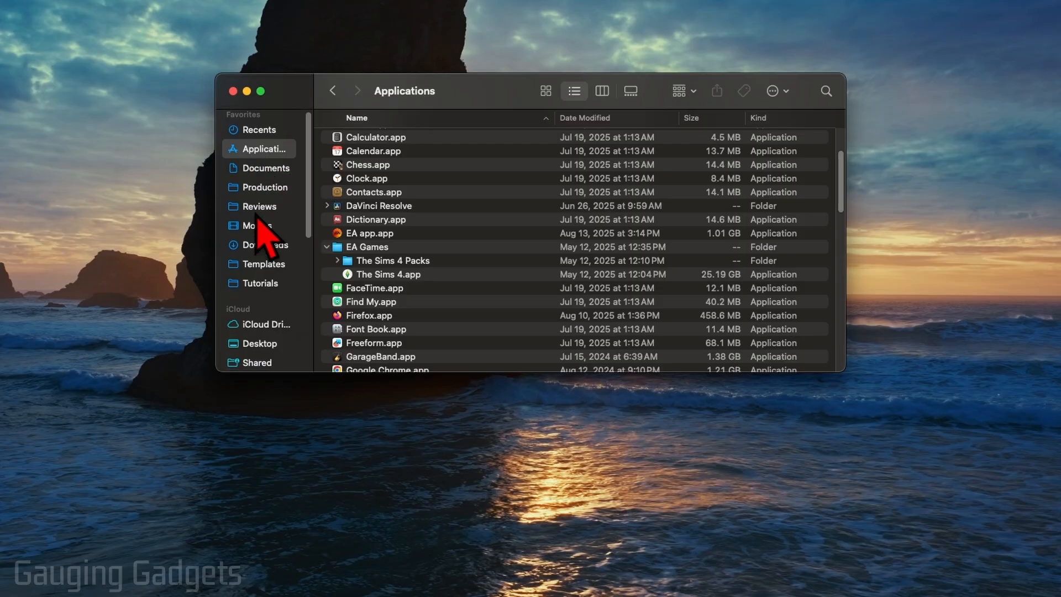
{"action": "scroll", "scroll_direction": "down", "scroll_amount": 3}
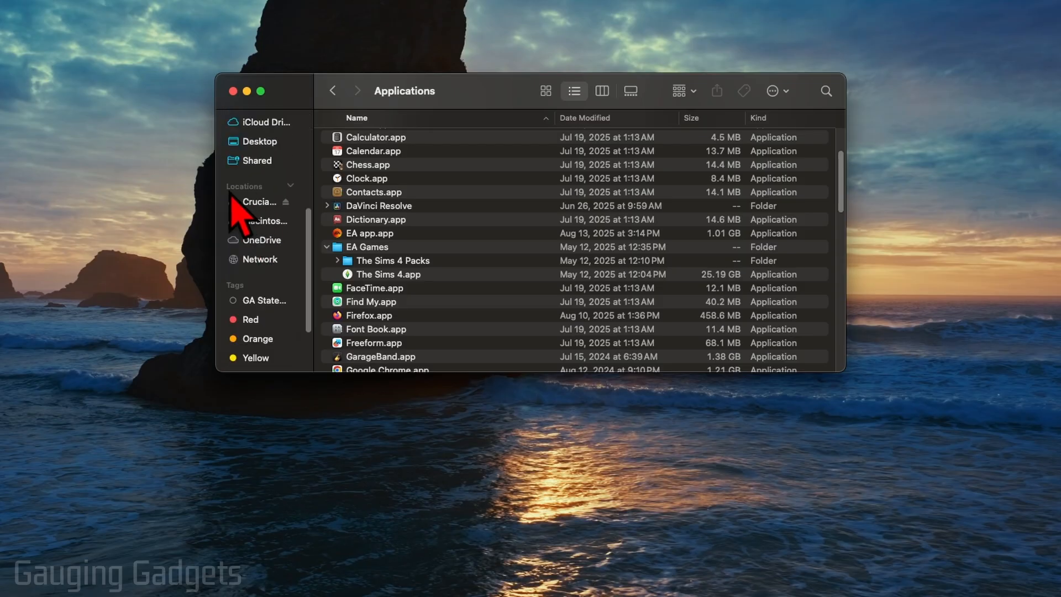
{"action": "mouse_move", "coordinate": [270, 239]}
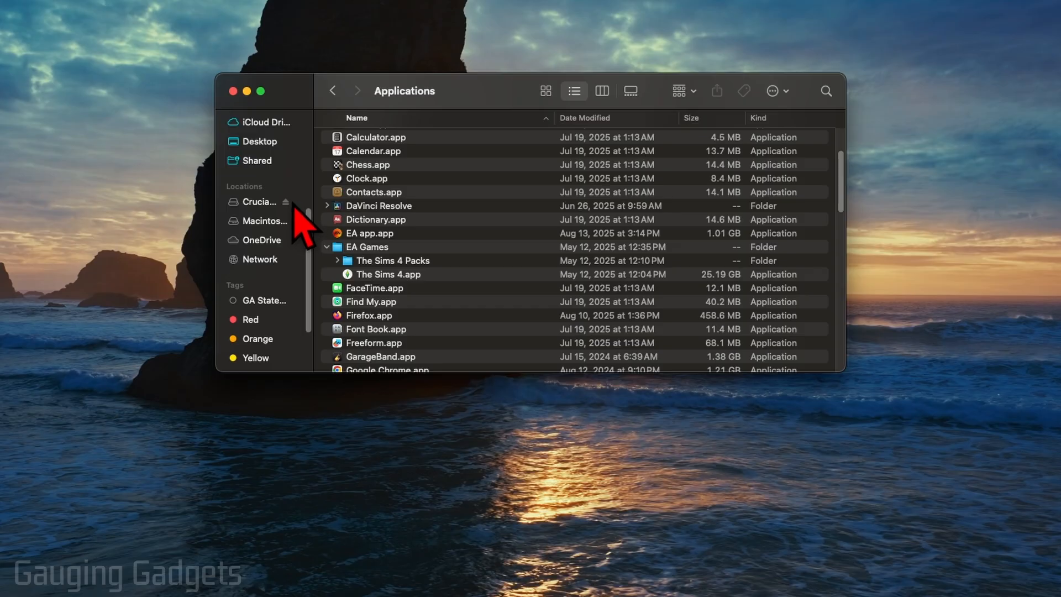
{"action": "left_click", "coordinate": [260, 201]}
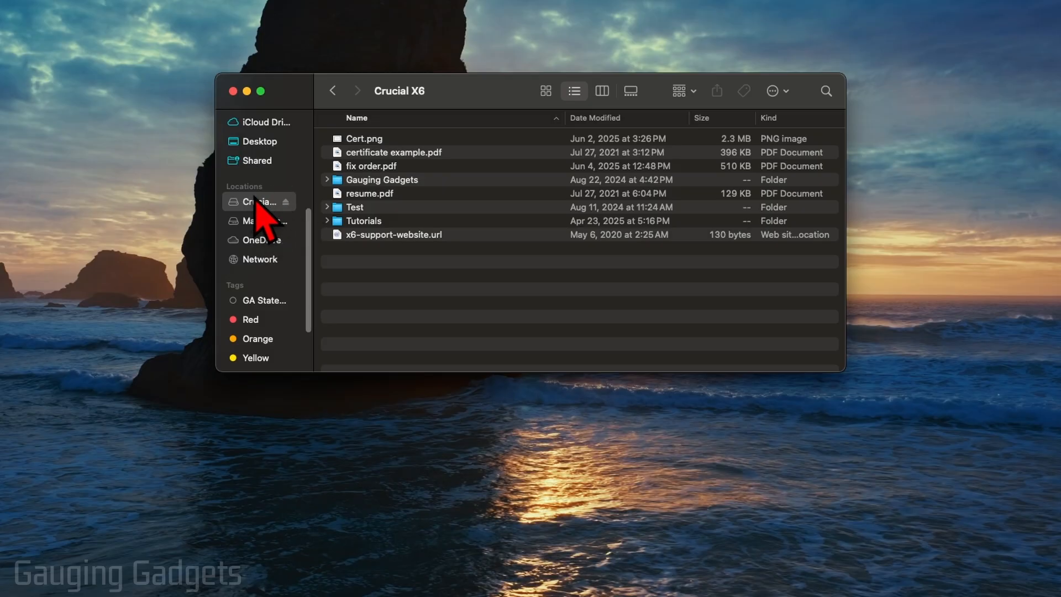
{"action": "mouse_move", "coordinate": [284, 224]}
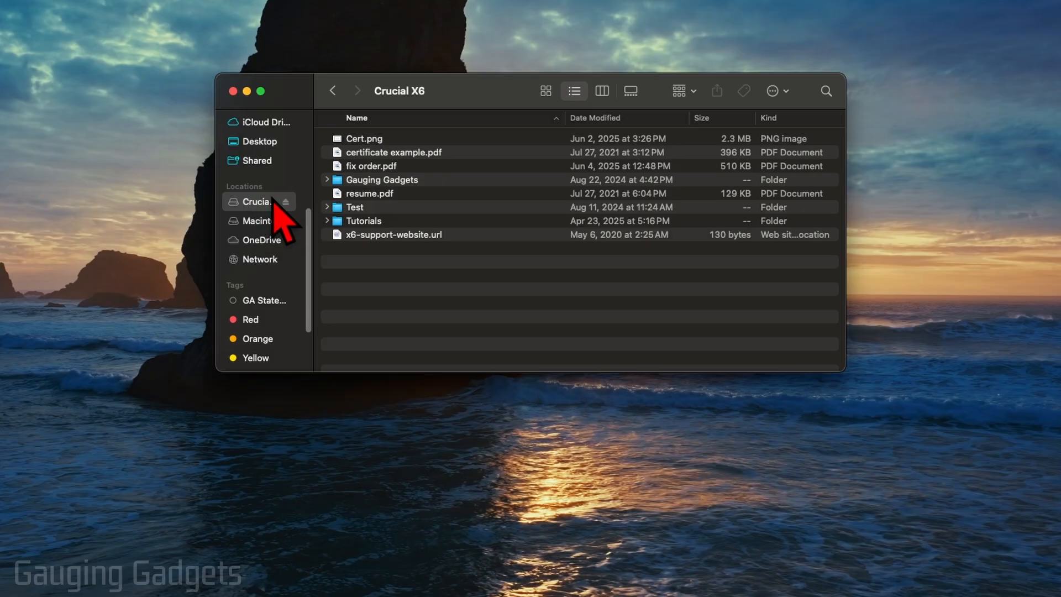
{"action": "mouse_move", "coordinate": [489, 111]}
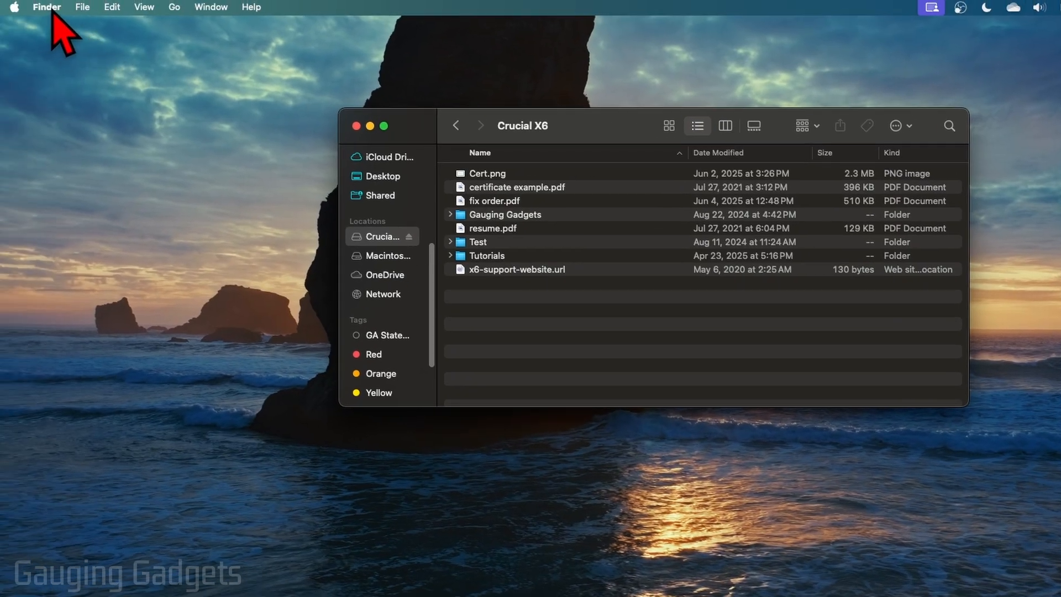
{"action": "mouse_move", "coordinate": [64, 76]}
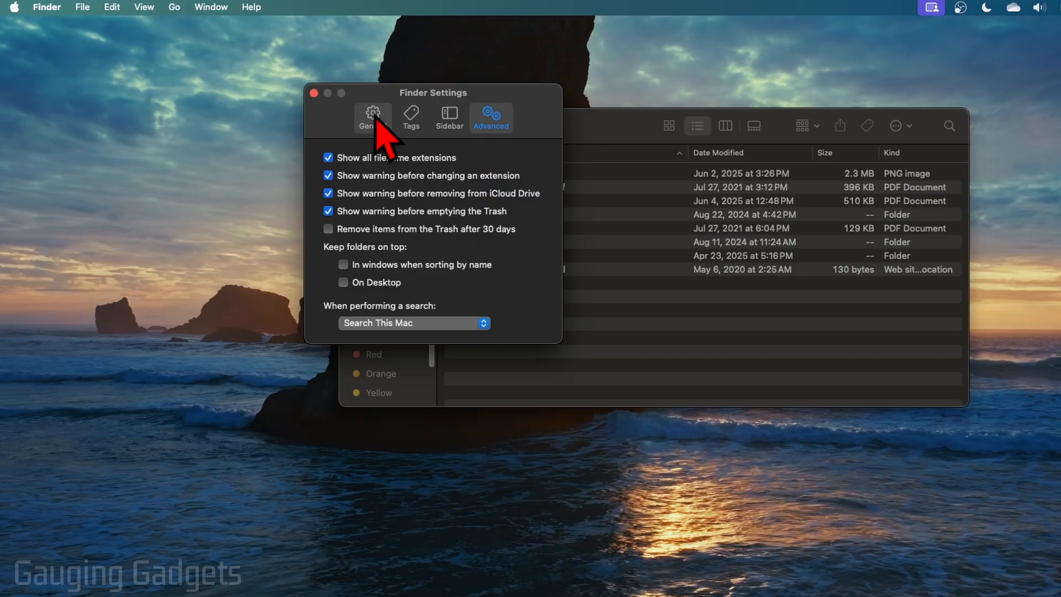
Step: Show the General settings where External disks is checked for the desktop
{"action": "left_click", "coordinate": [372, 117]}
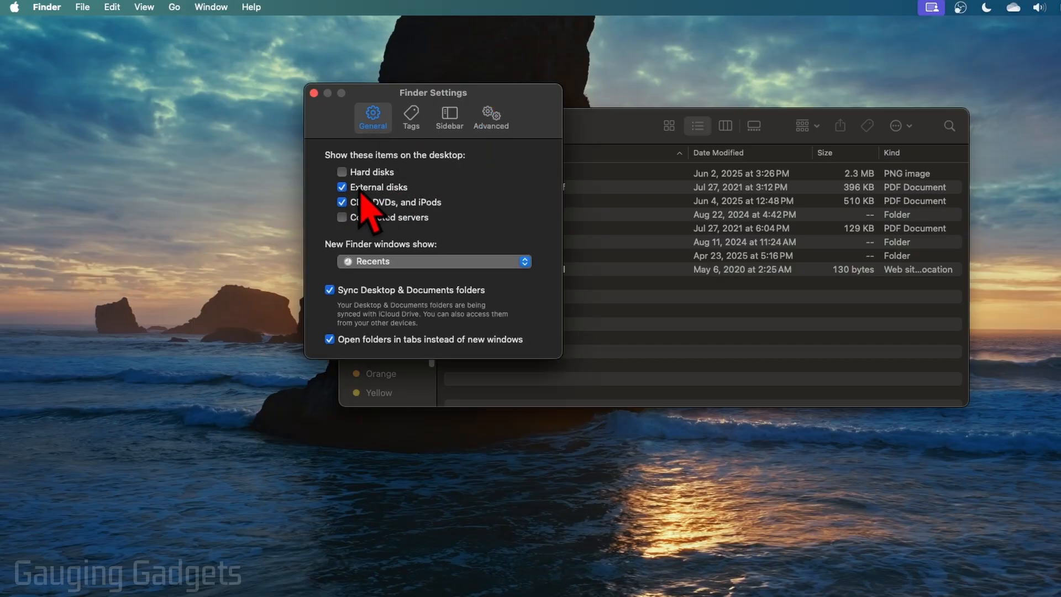
{"action": "mouse_move", "coordinate": [449, 116]}
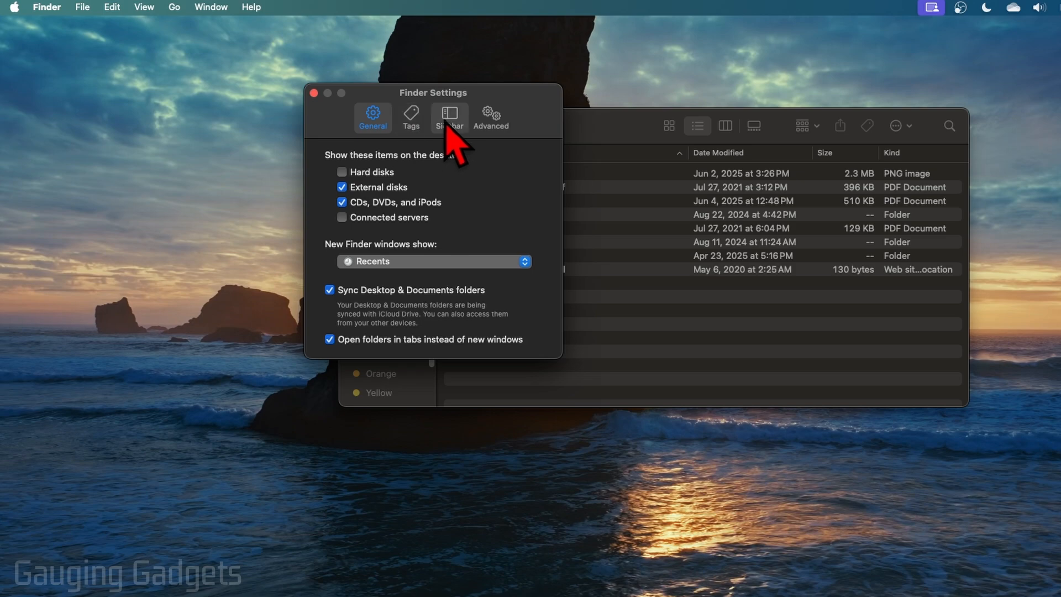
Step: Confirm External disks is checked for the Sidebar, then close Finder Settings
{"action": "left_click", "coordinate": [448, 116]}
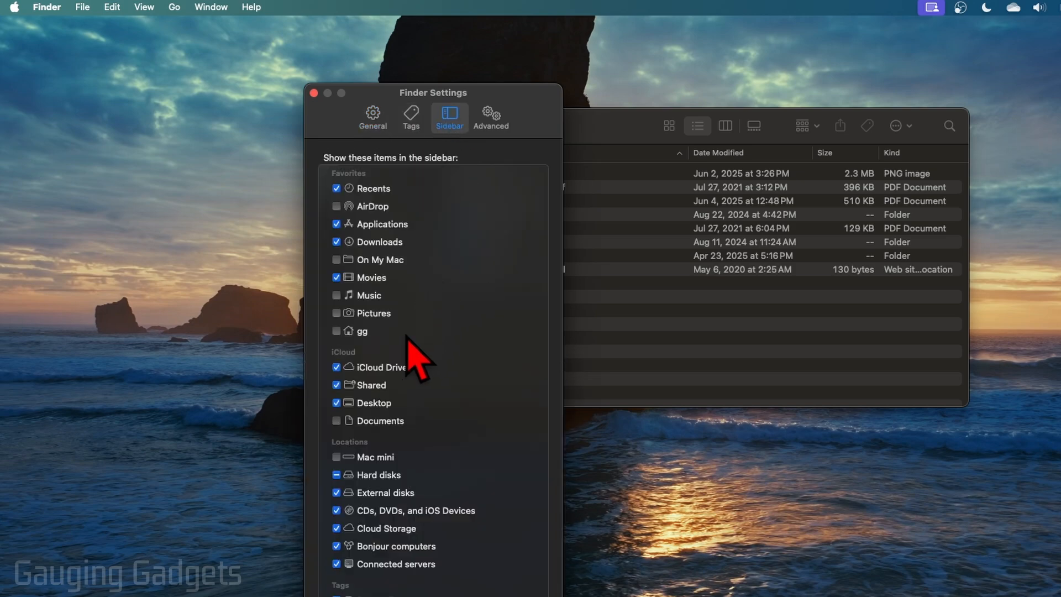
{"action": "mouse_move", "coordinate": [369, 517]}
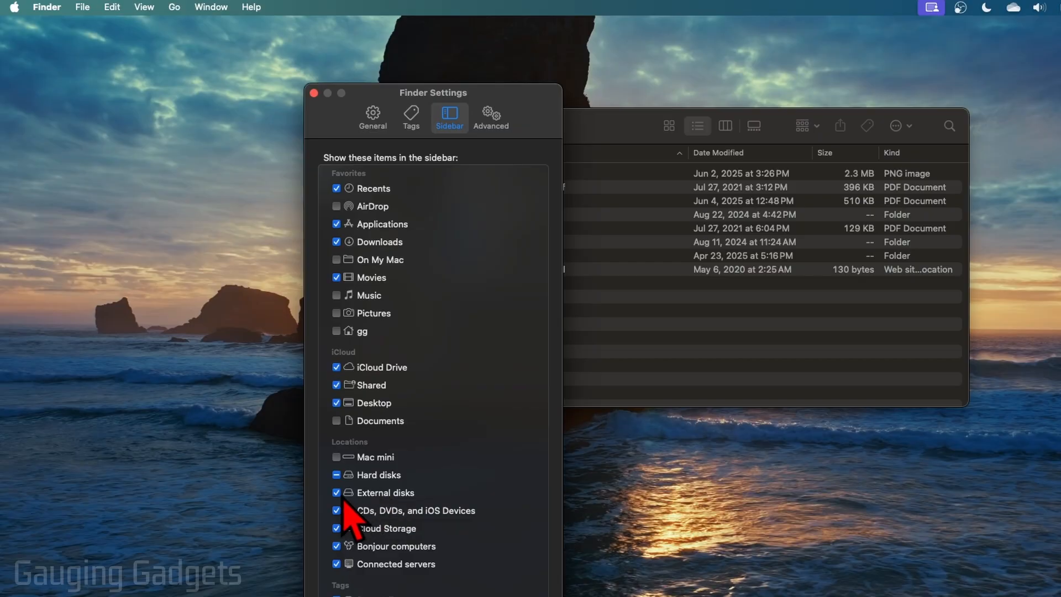
{"action": "mouse_move", "coordinate": [324, 108]}
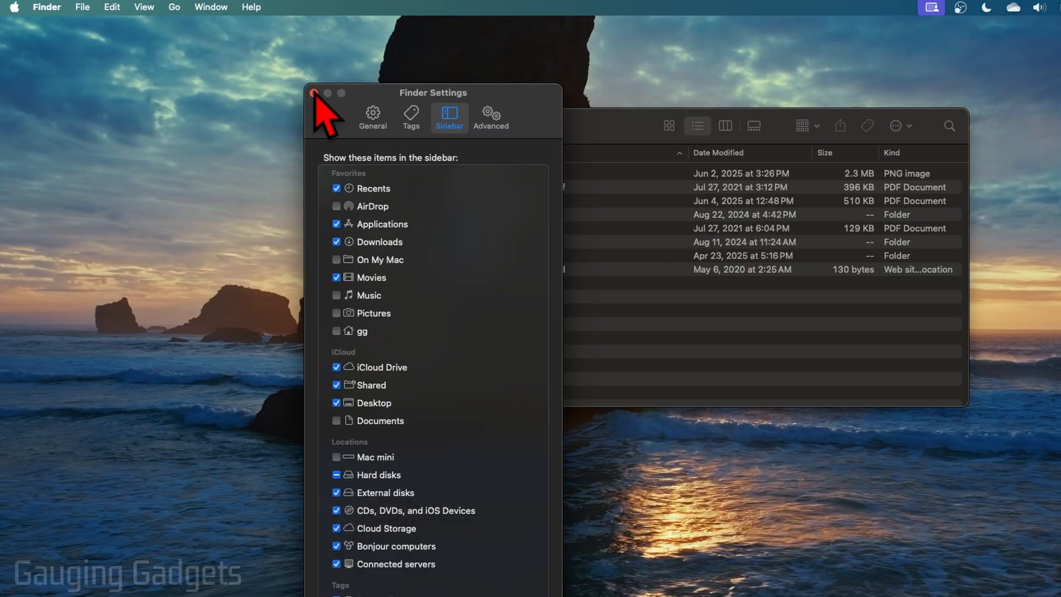
{"action": "left_click", "coordinate": [314, 93]}
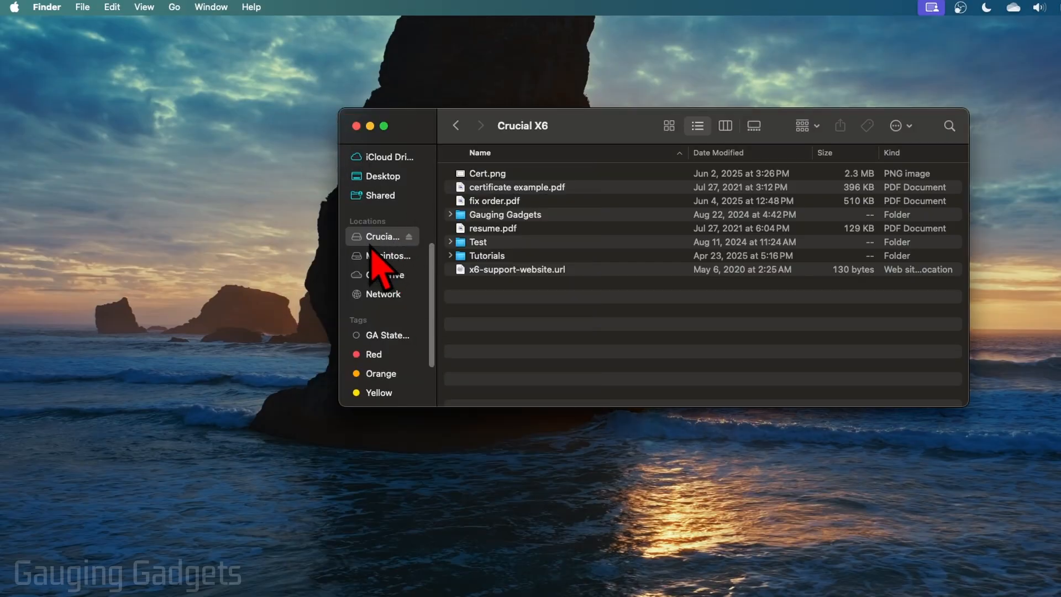
{"action": "mouse_move", "coordinate": [382, 261]}
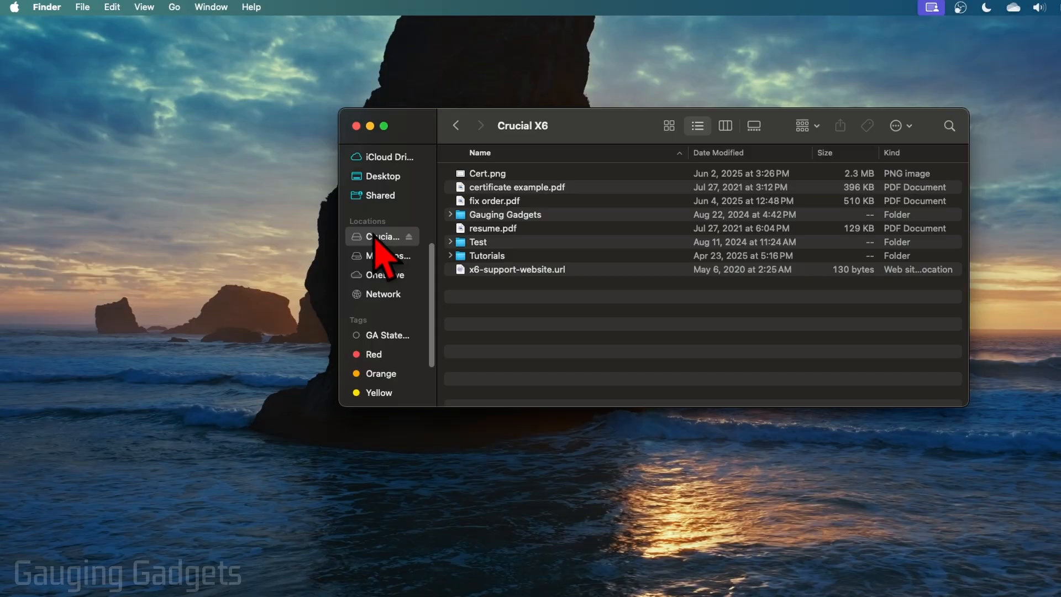